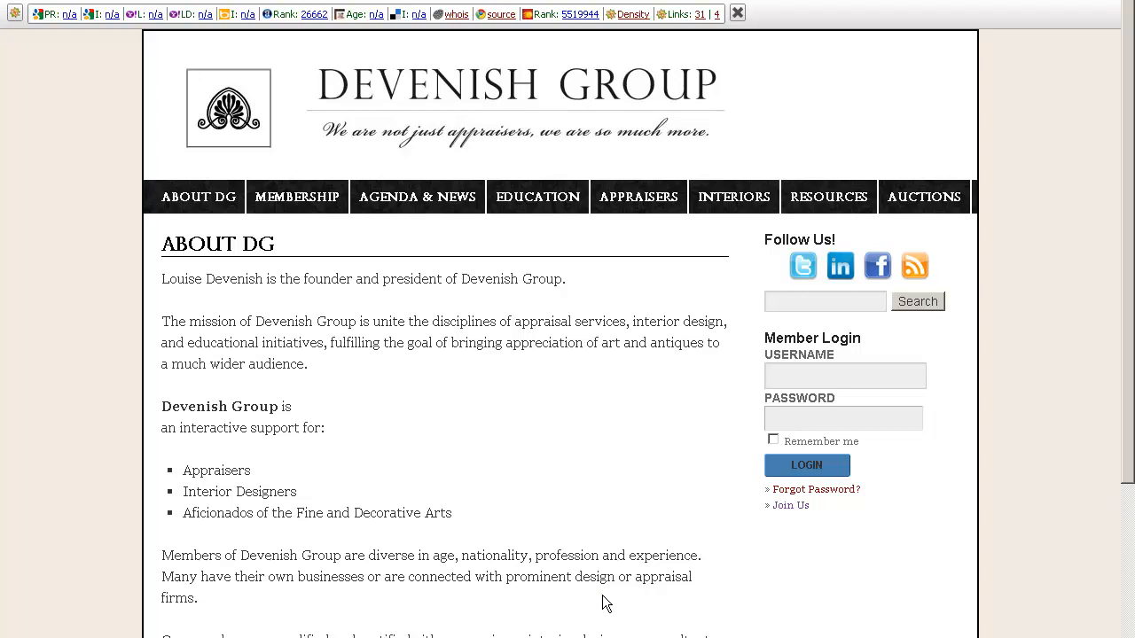
mouse_move(658, 465)
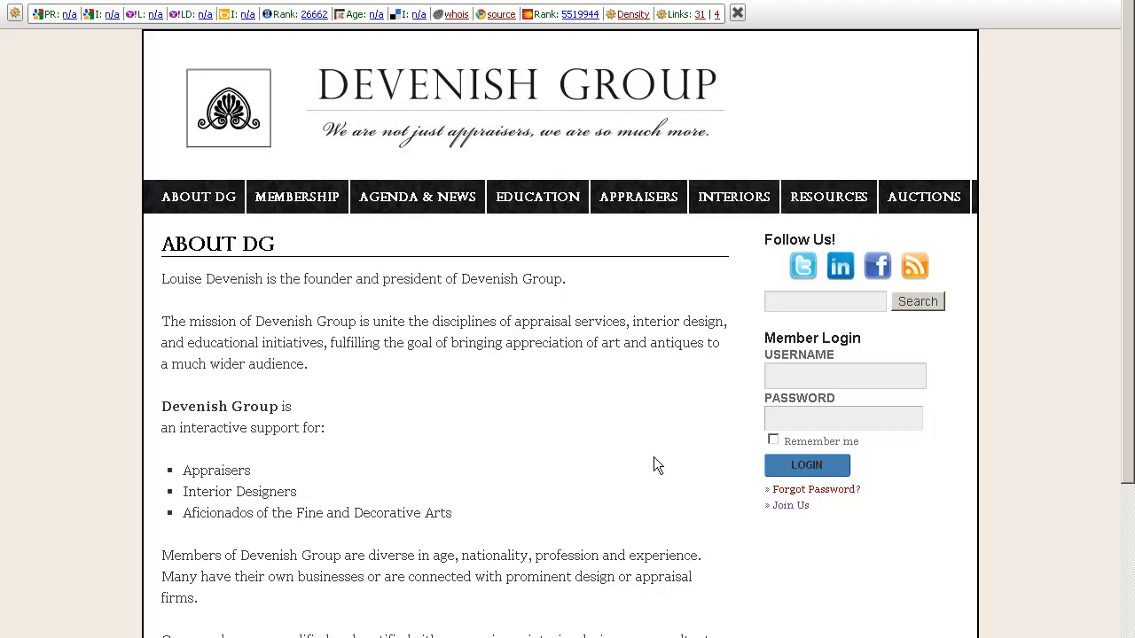
mouse_move(612, 450)
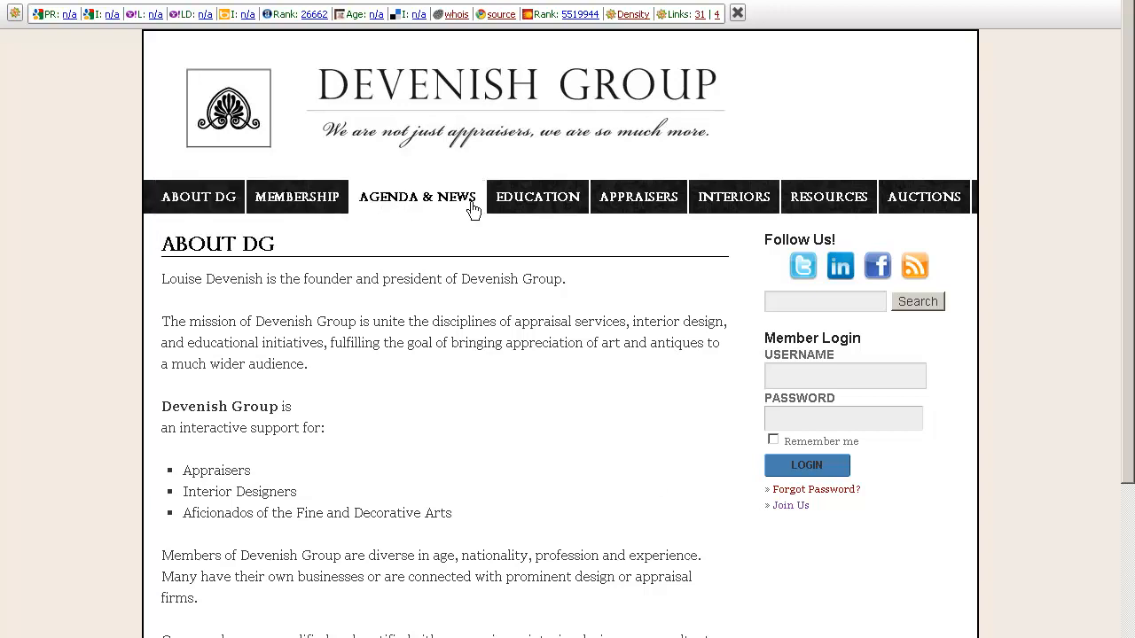
mouse_move(488, 203)
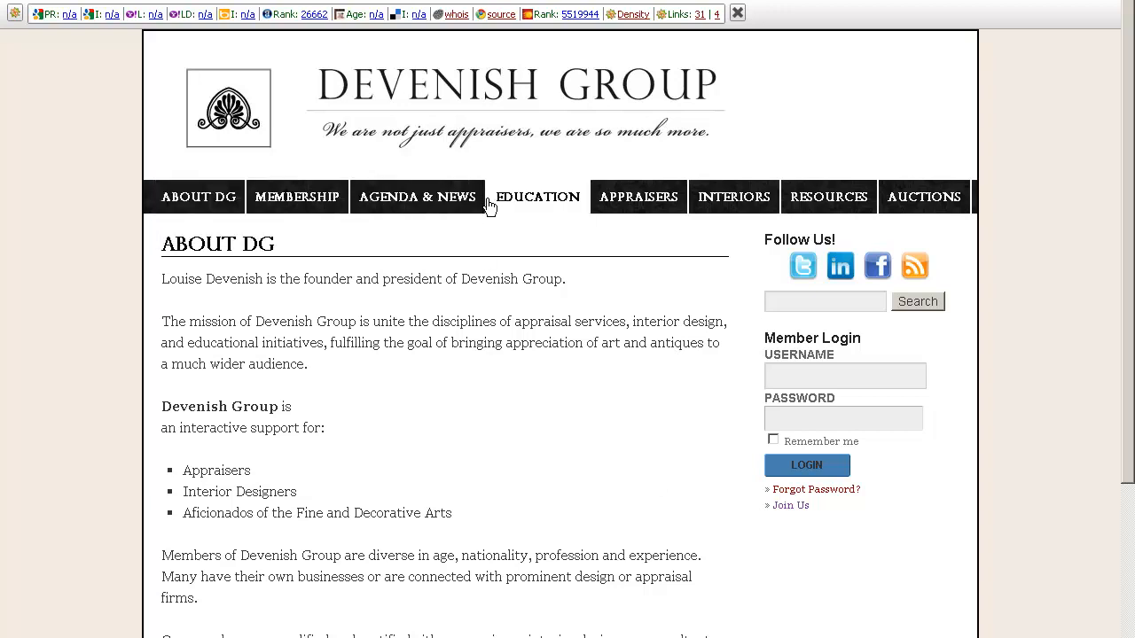
mouse_move(290, 256)
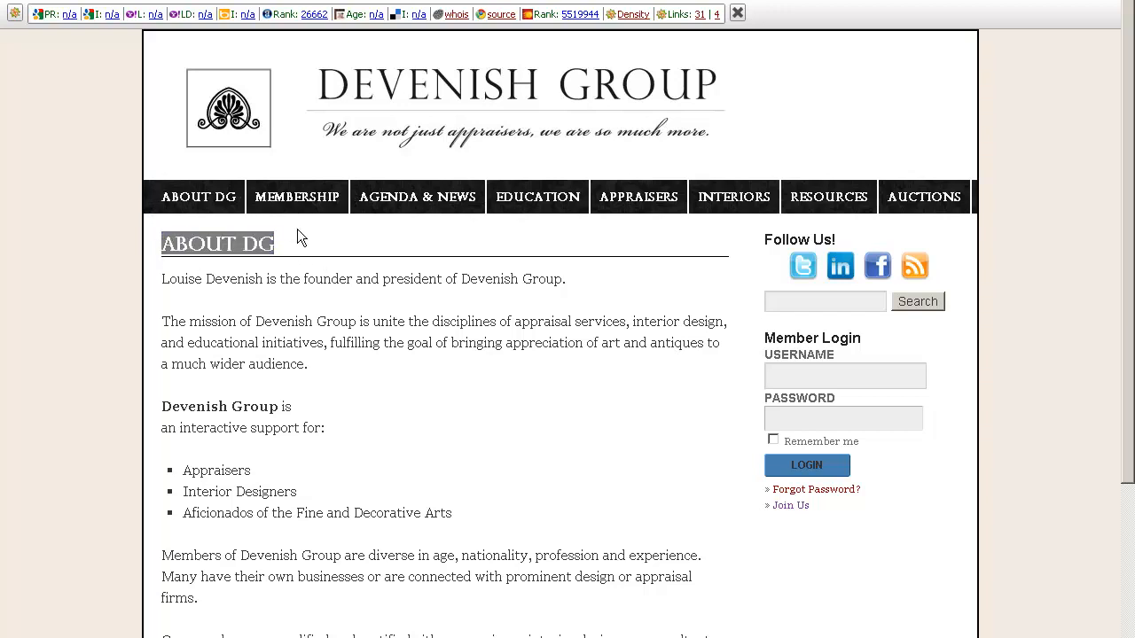
mouse_move(358, 275)
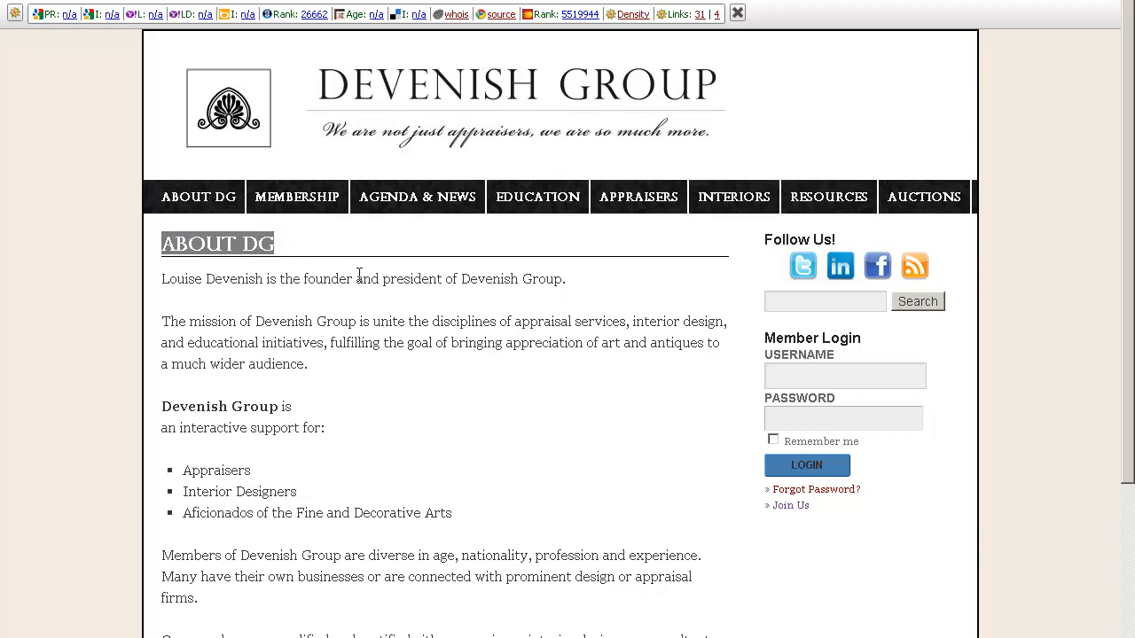
mouse_move(913, 500)
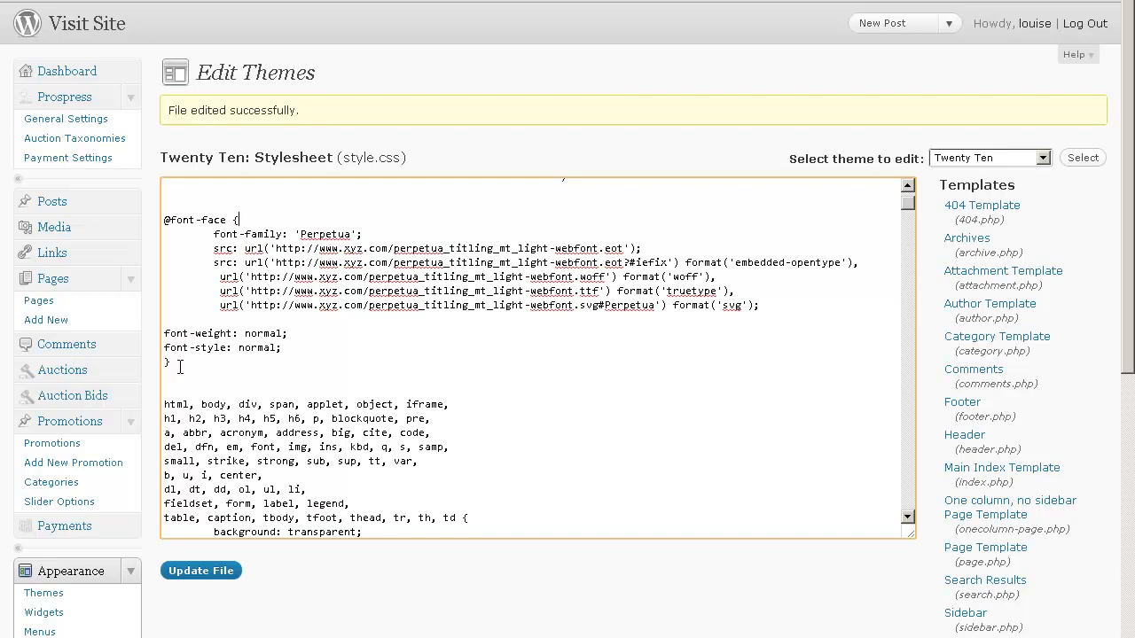
mouse_move(181, 363)
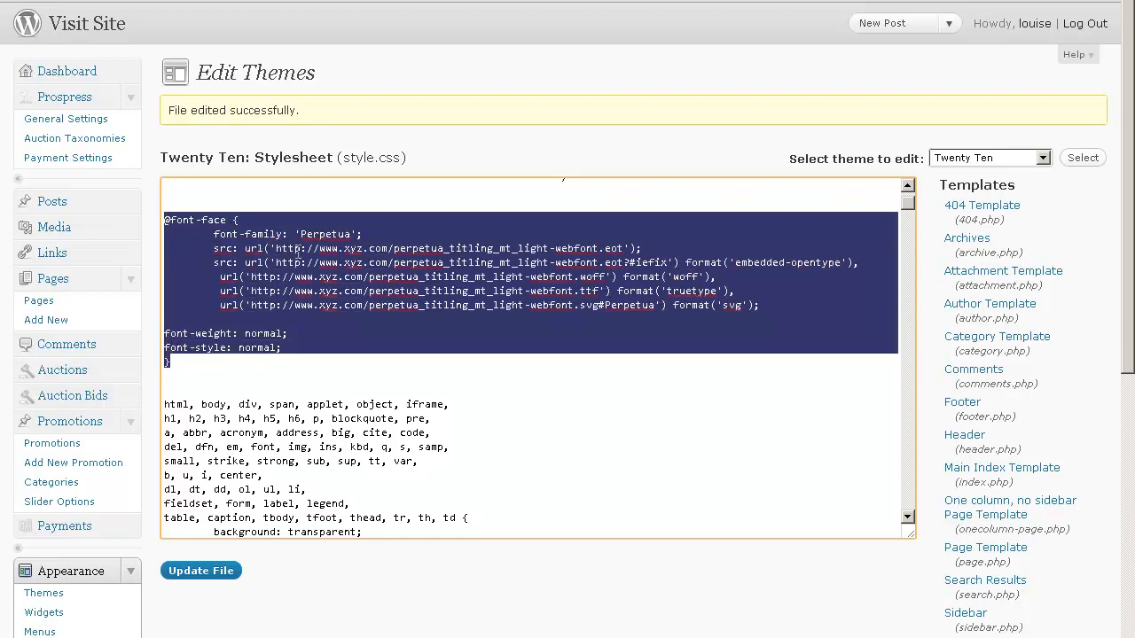
left_click(507, 269)
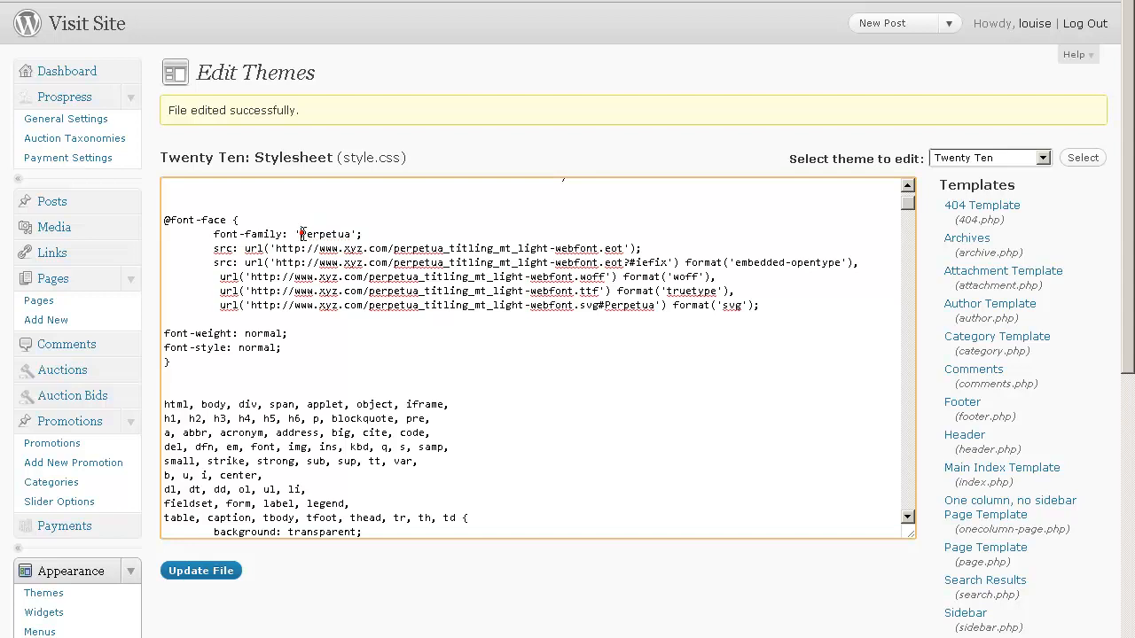
double_click(326, 234)
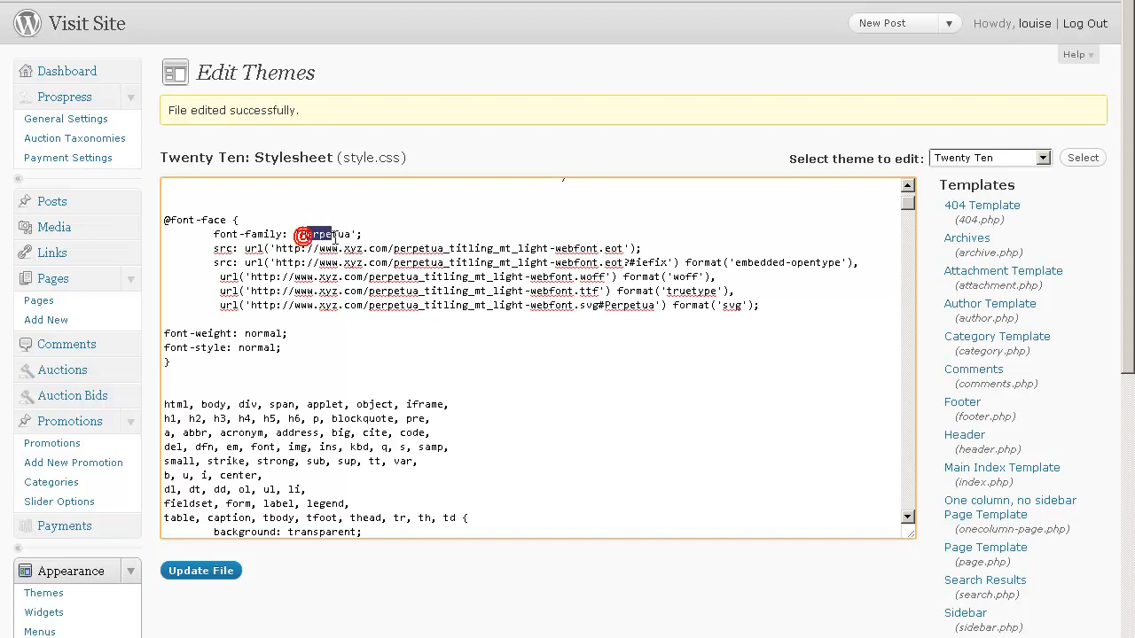
double_click(326, 234)
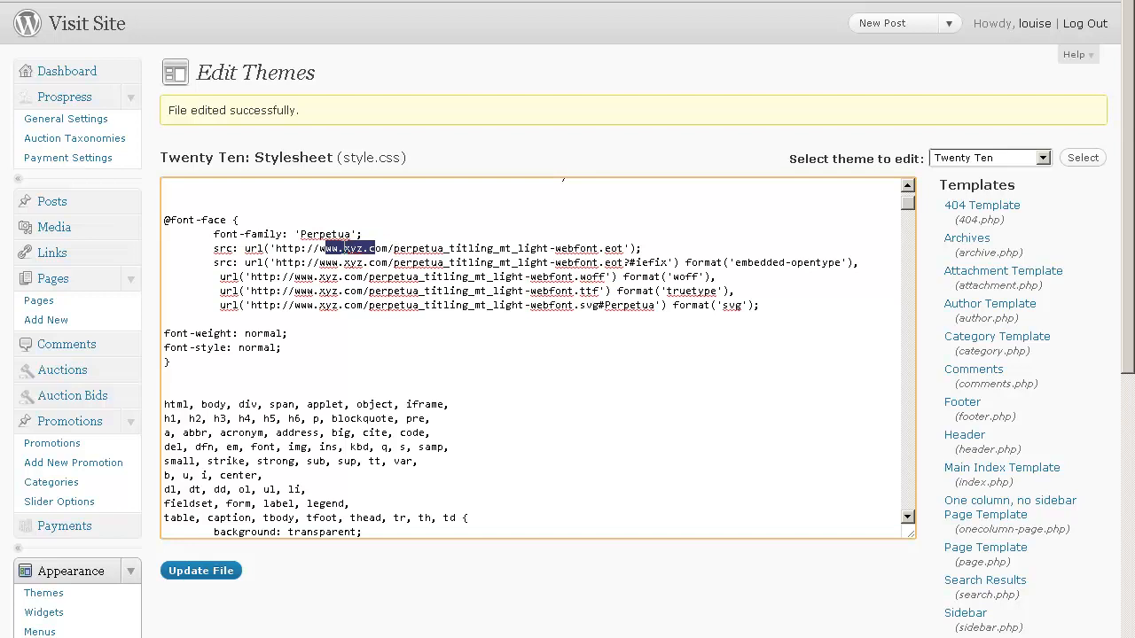
left_click(624, 248)
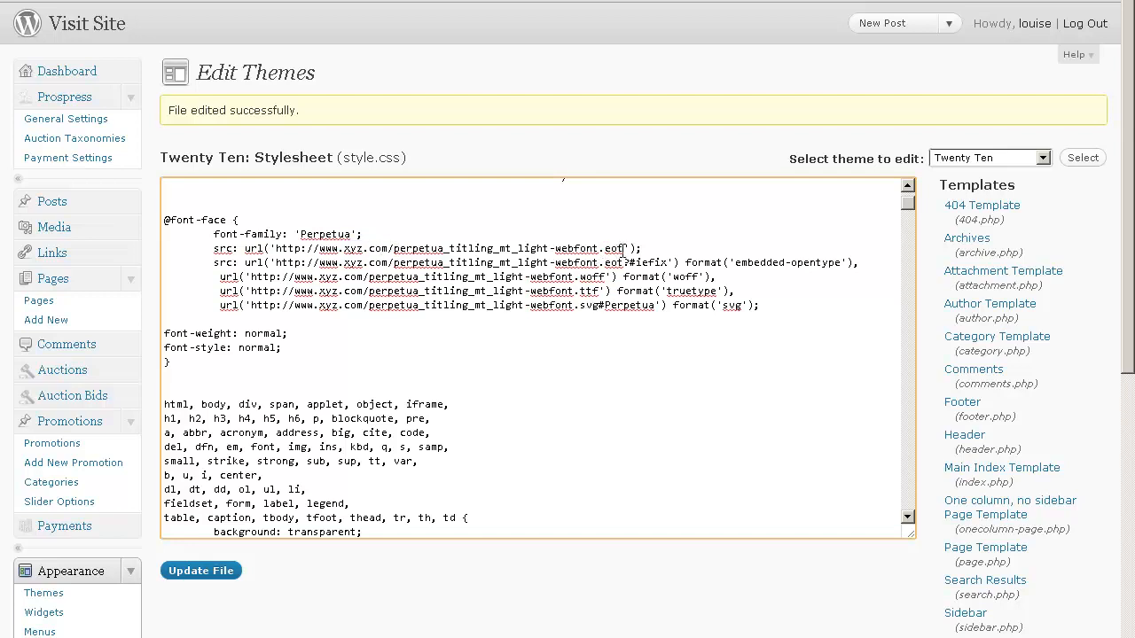
double_click(609, 248)
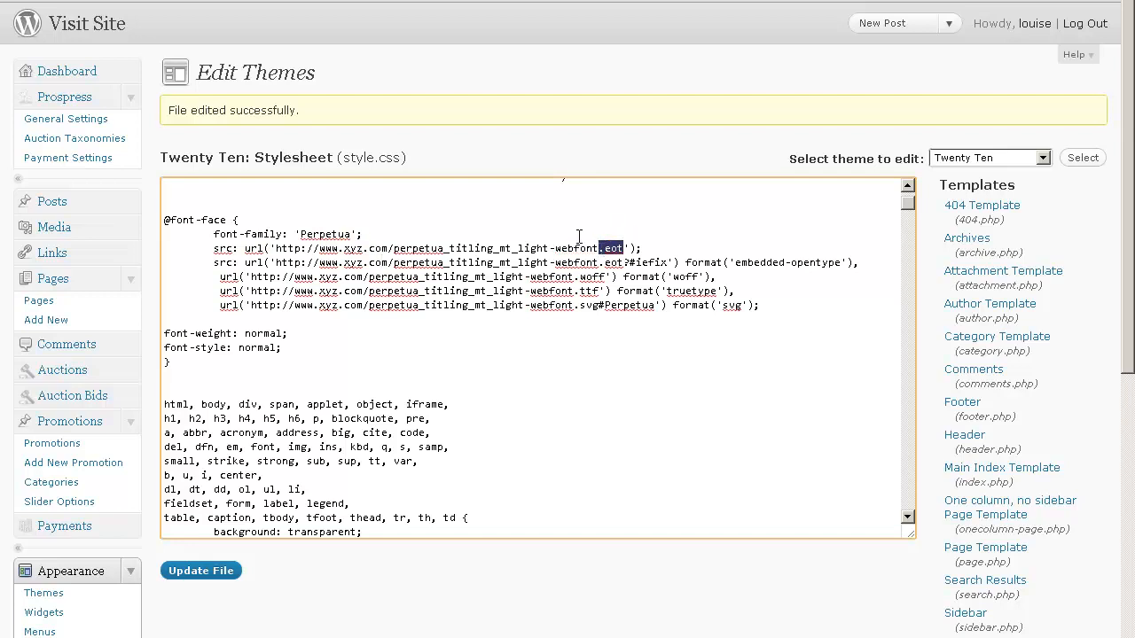
left_click(582, 248)
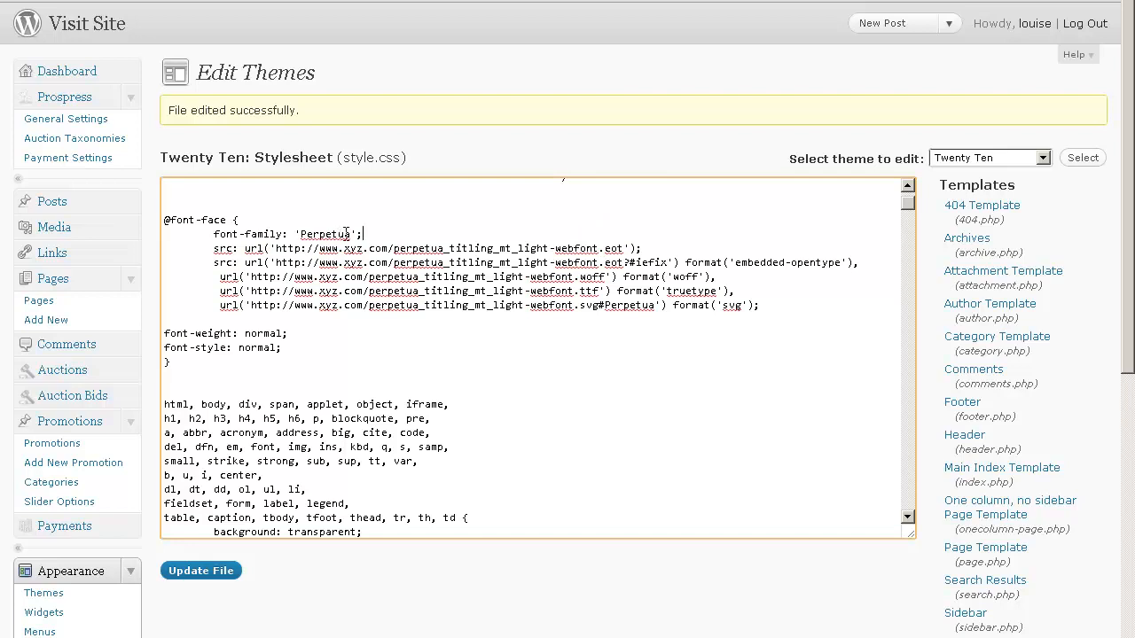
double_click(323, 234)
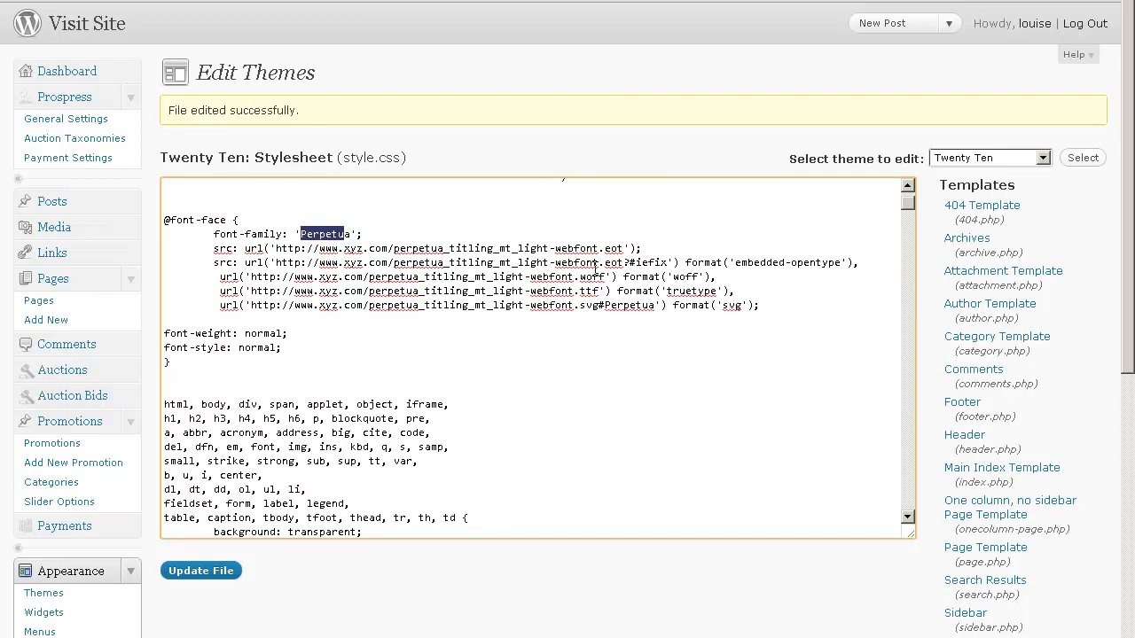
left_click(184, 361)
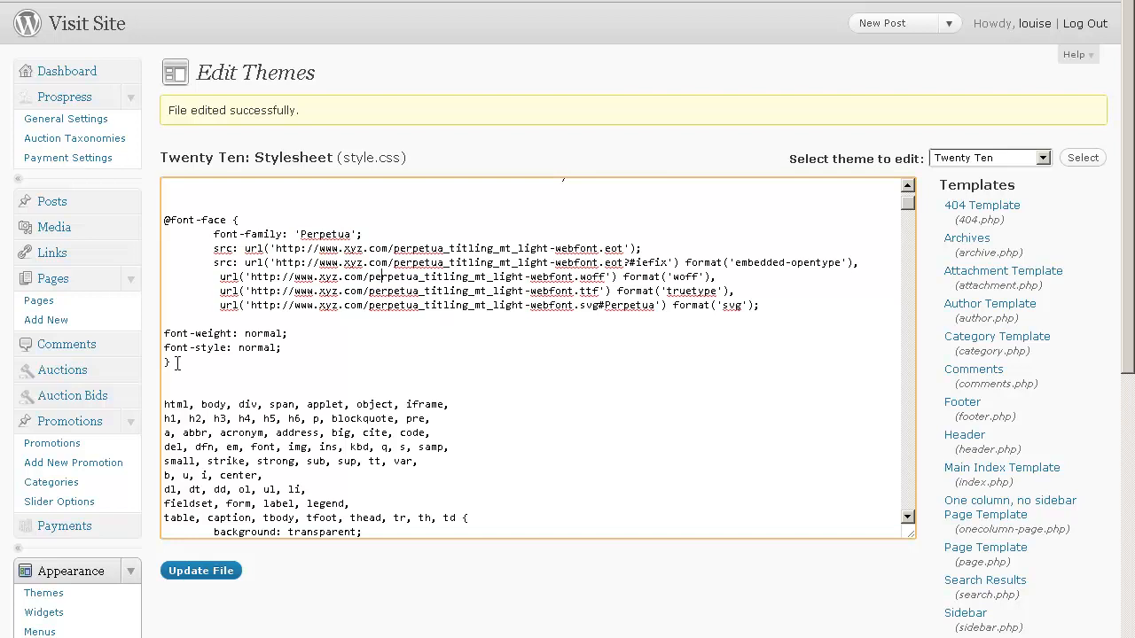
Step: Scroll to the menu list selector and highlight its Perpetua font declaration with the Arial fallback
scroll("down", 3)
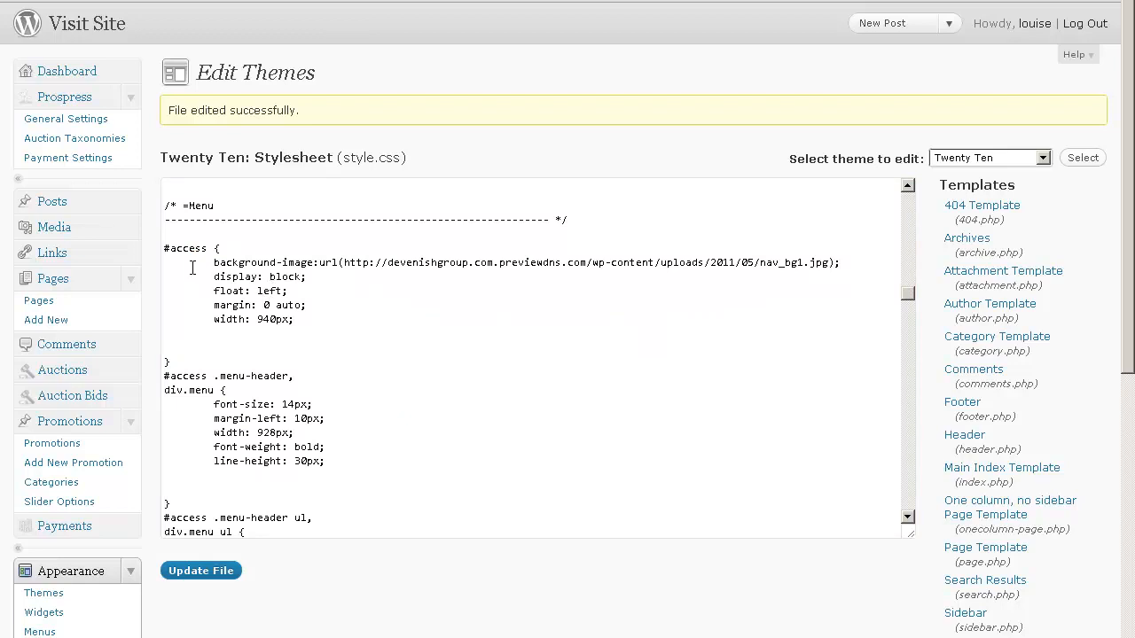
double_click(184, 248)
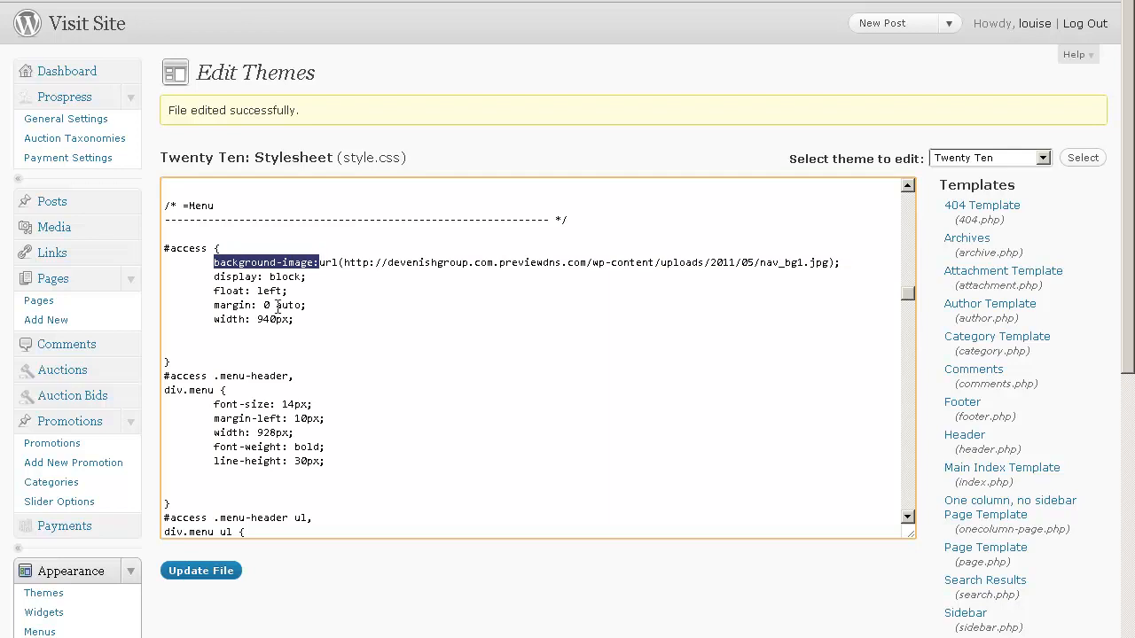
scroll("down", 3)
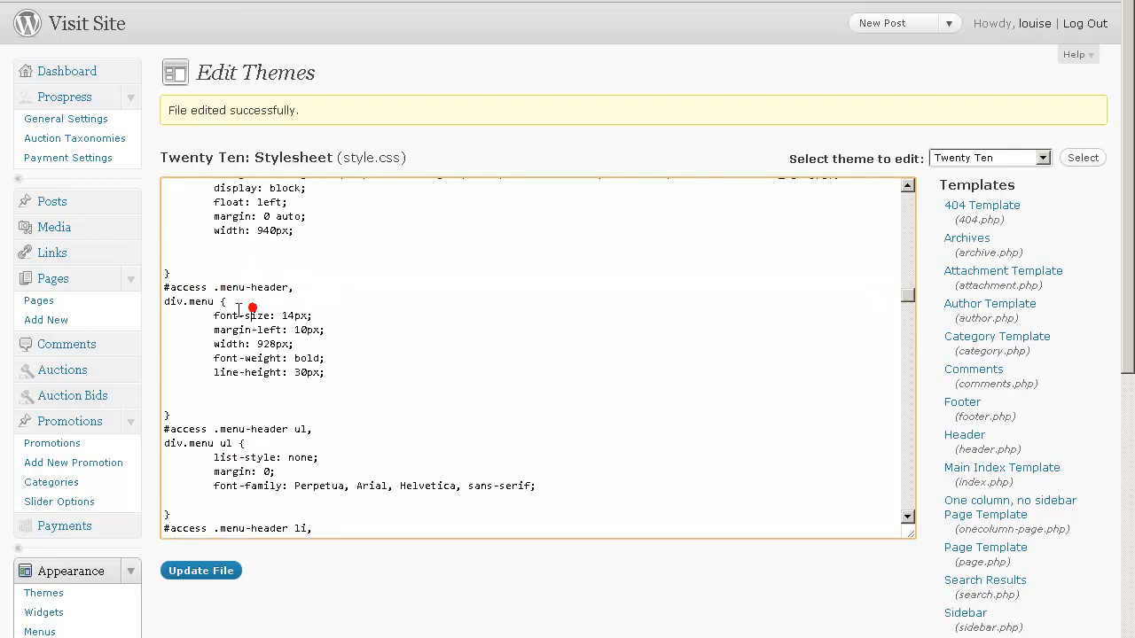
scroll("down", 3)
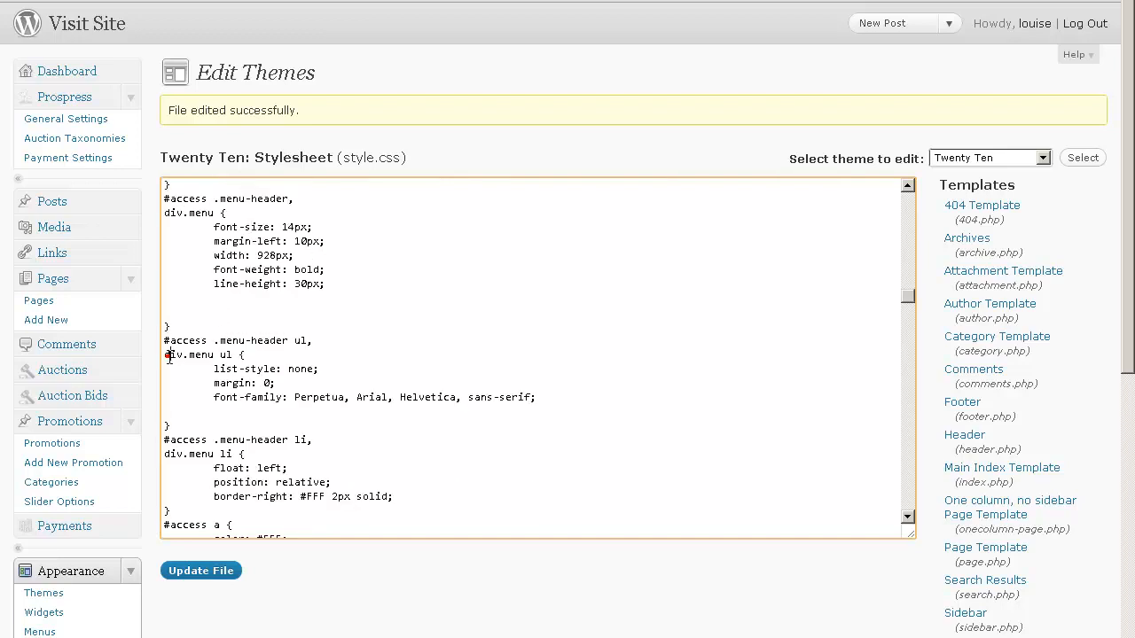
double_click(199, 354)
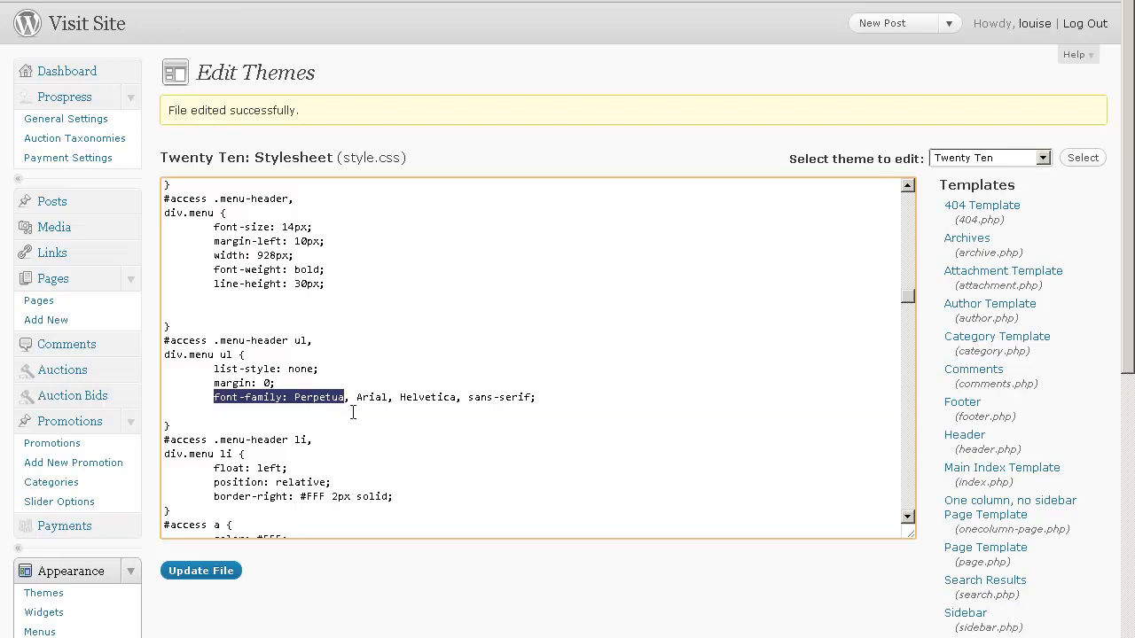
left_click(358, 397)
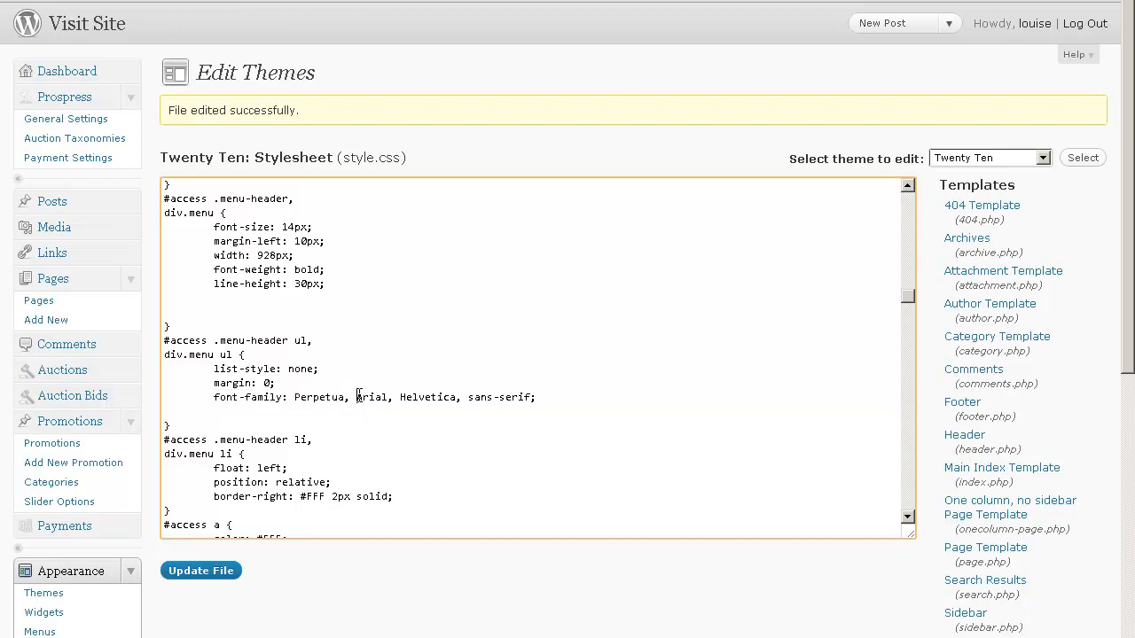
double_click(371, 397)
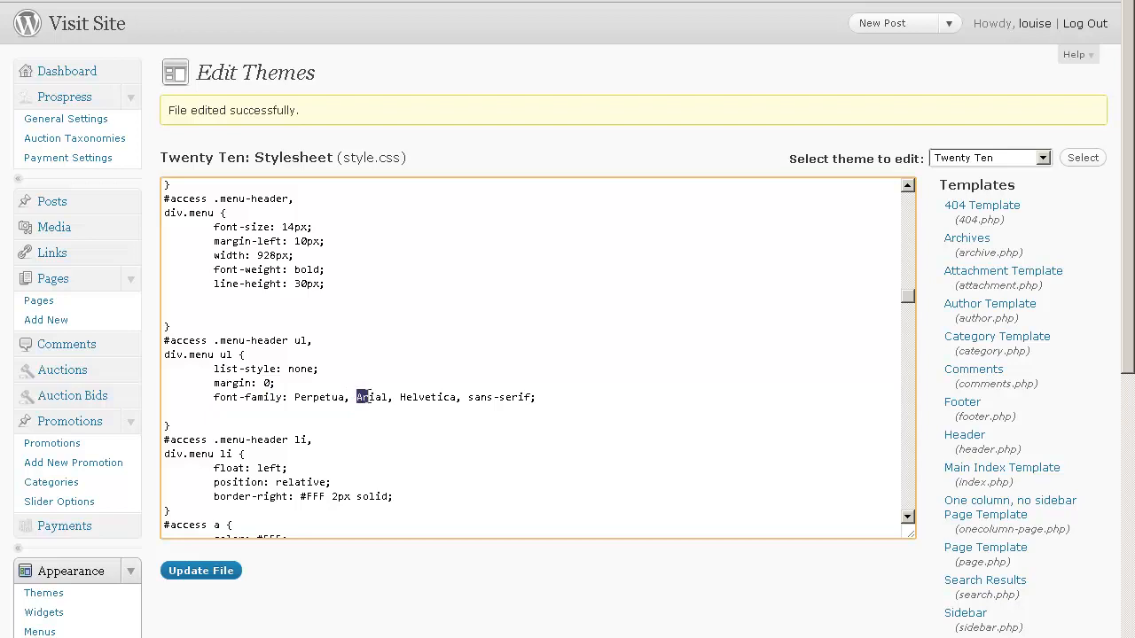
double_click(370, 397)
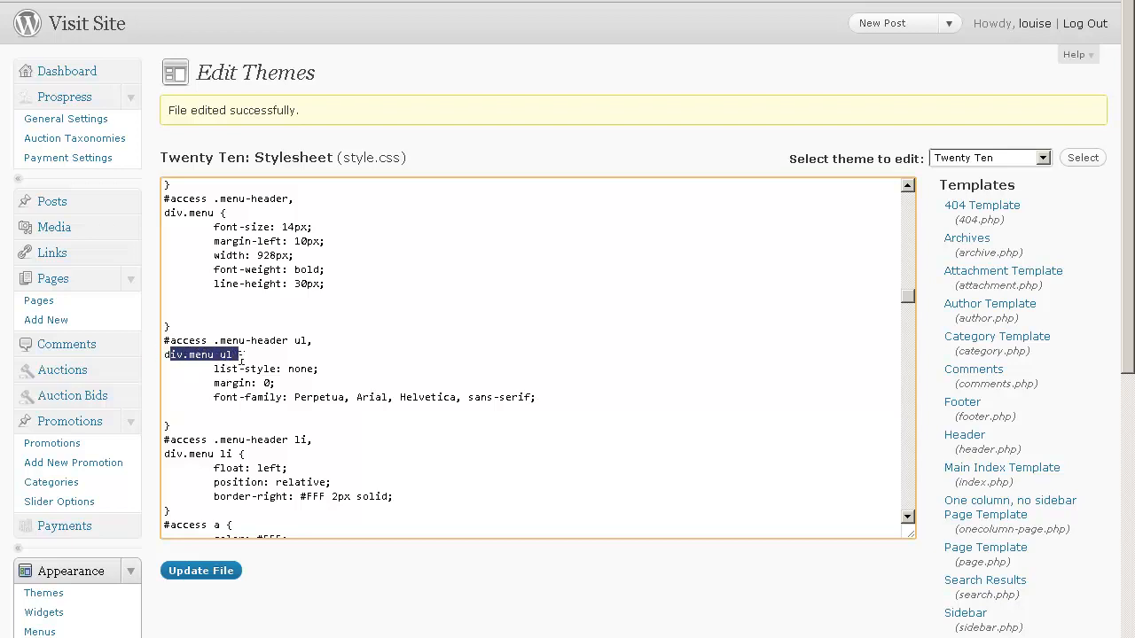
Step: Highlight the div.menu li rule that draws the menu divider borders
scroll("down", 3)
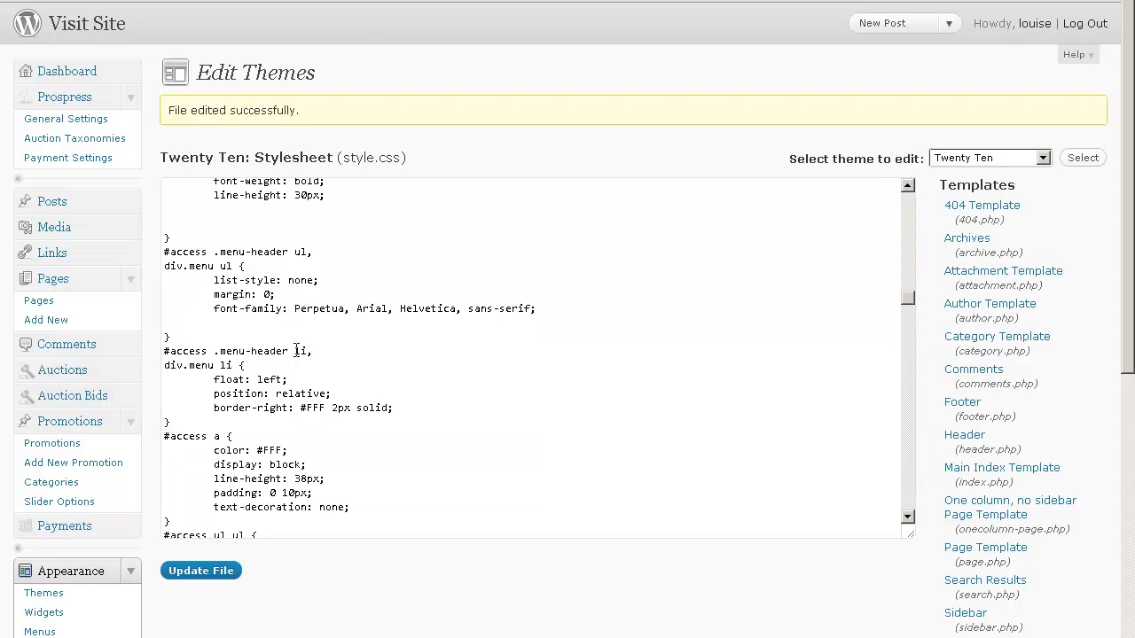
double_click(300, 351)
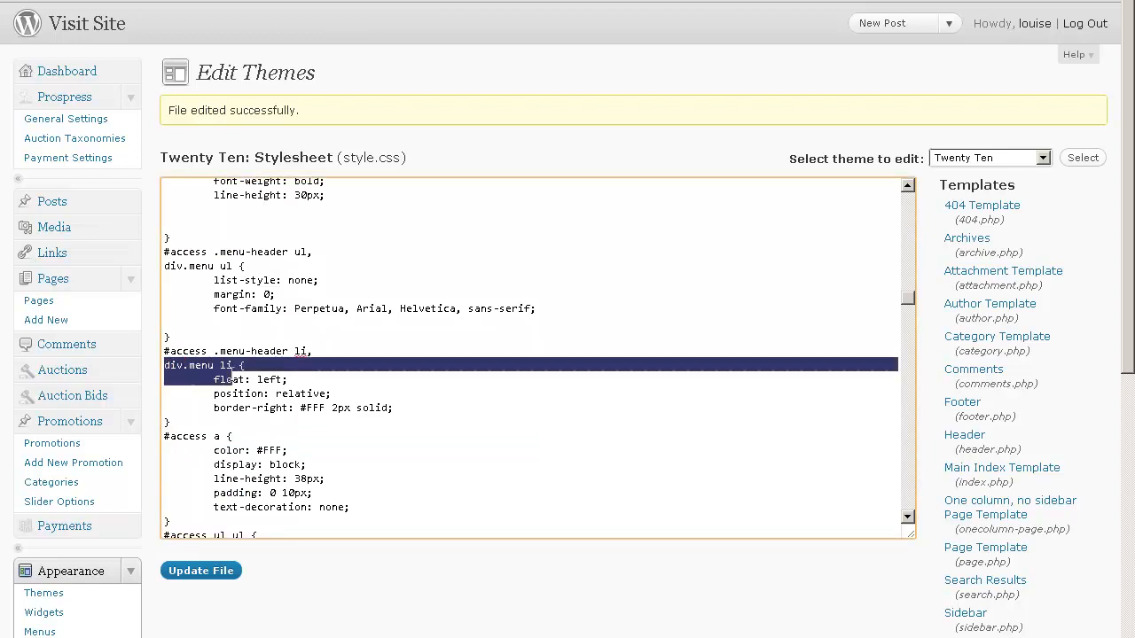
left_click(213, 408)
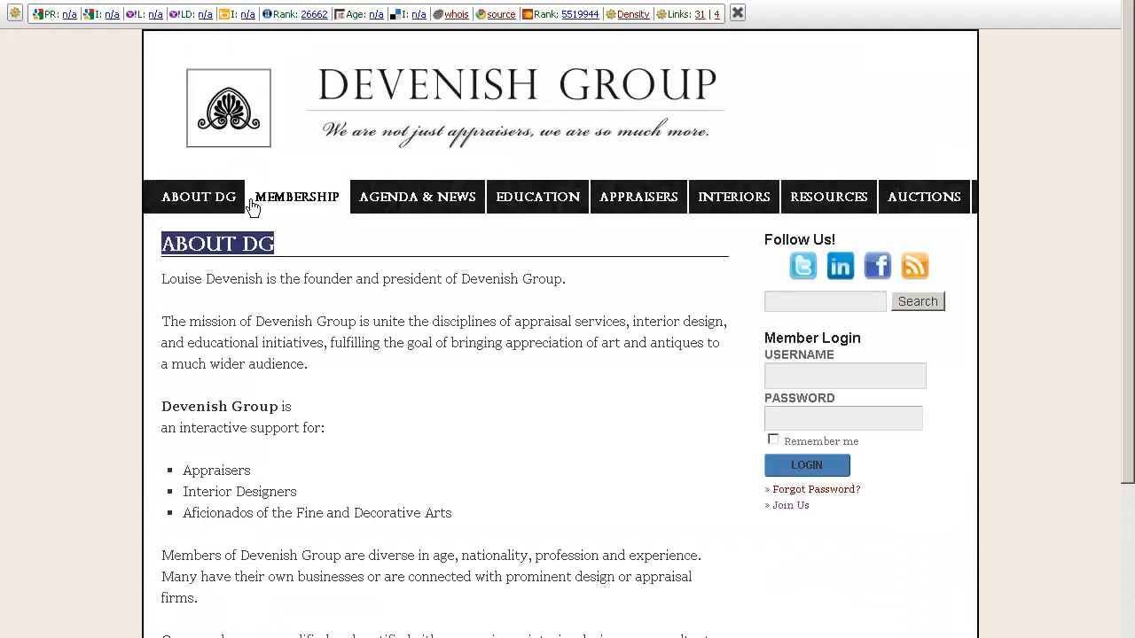
mouse_move(639, 196)
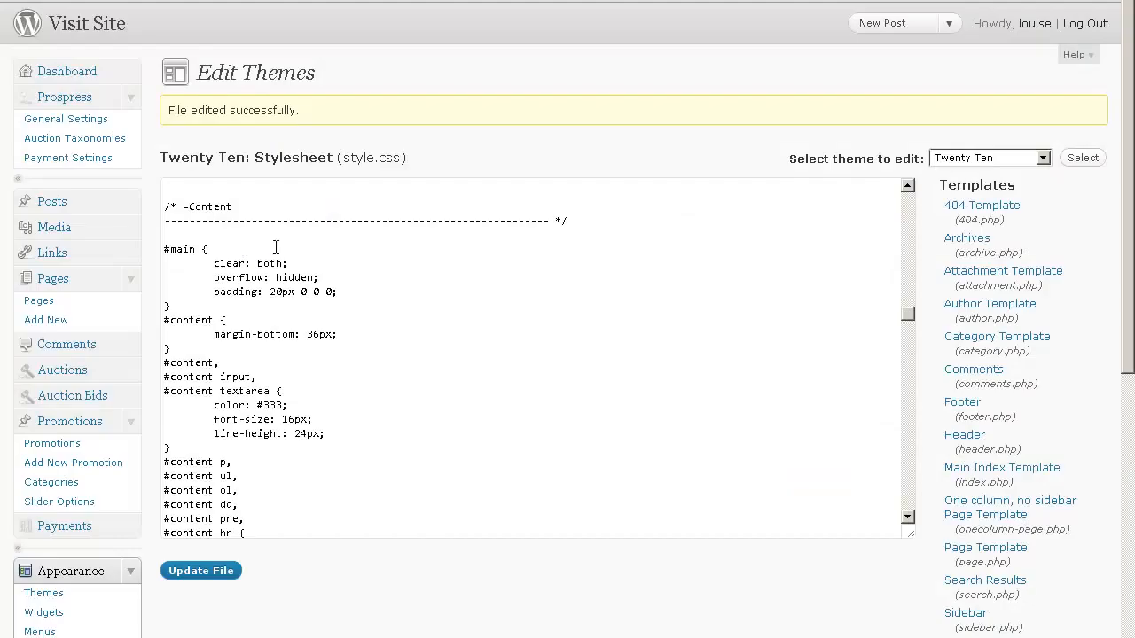
mouse_move(287, 246)
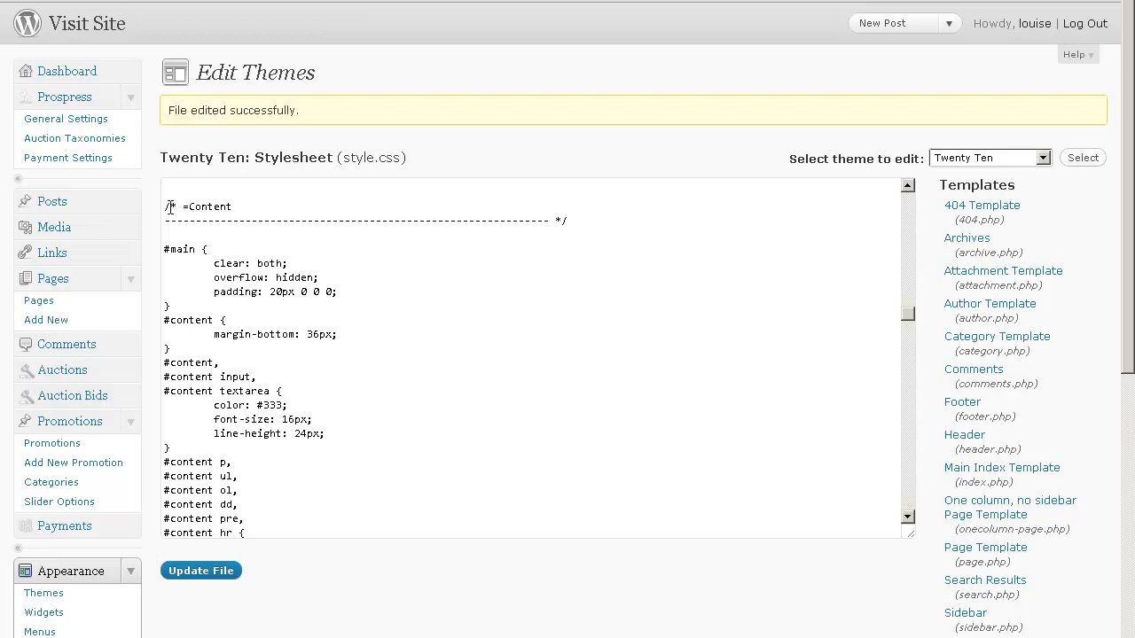
mouse_move(299, 309)
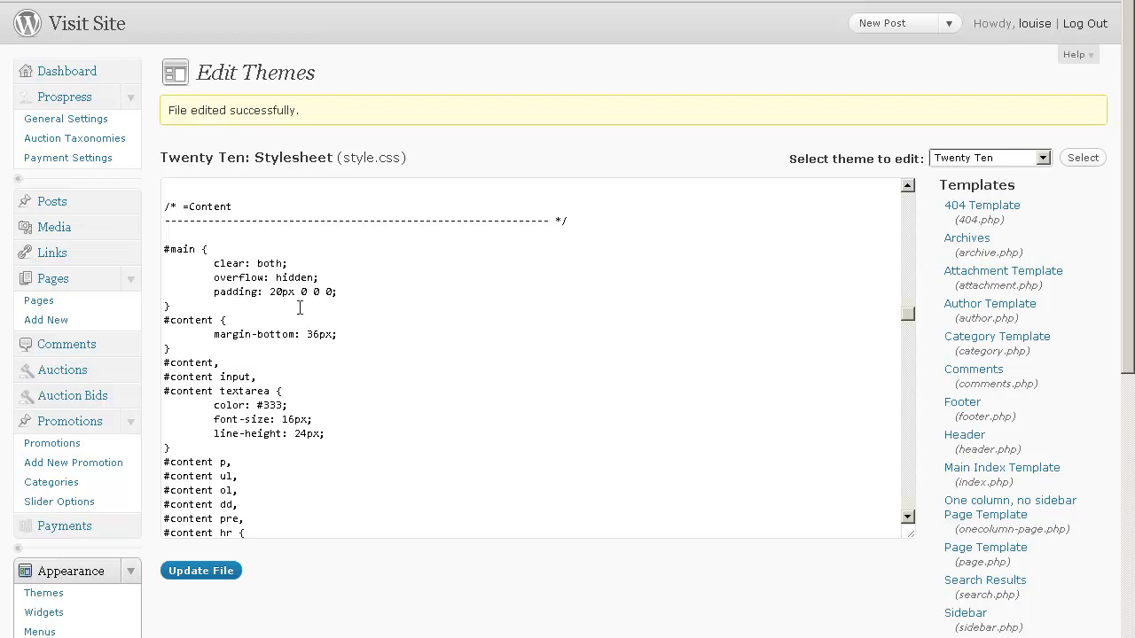
Step: Scroll style.css to the #content .entry-title rule leading with Perpetua and highlight its selector
scroll("down", 3)
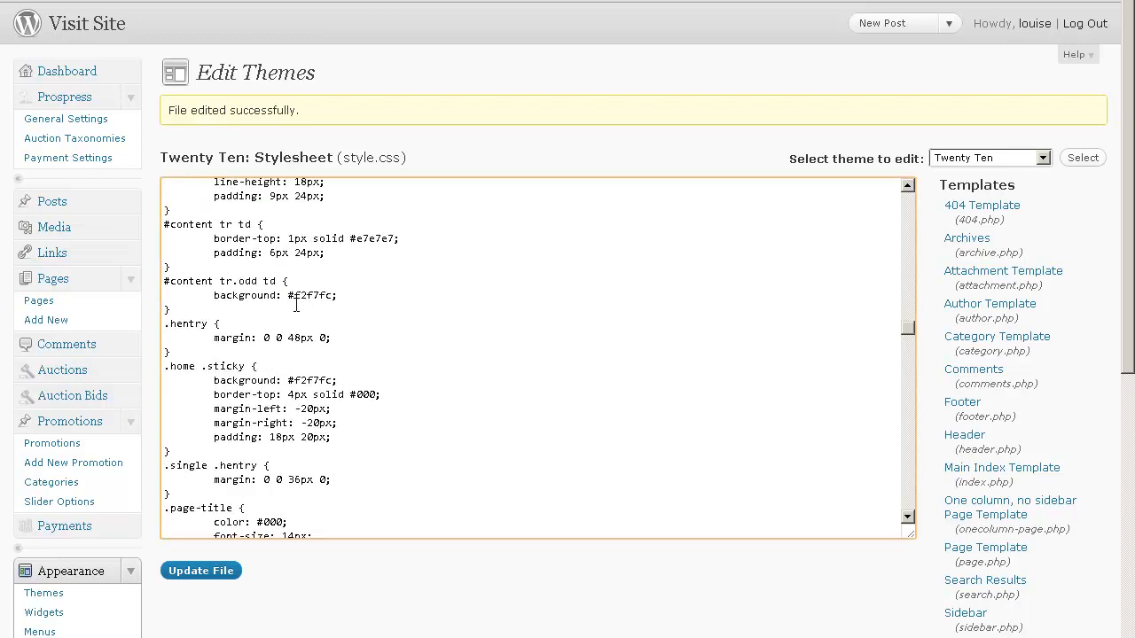
scroll("down", 3)
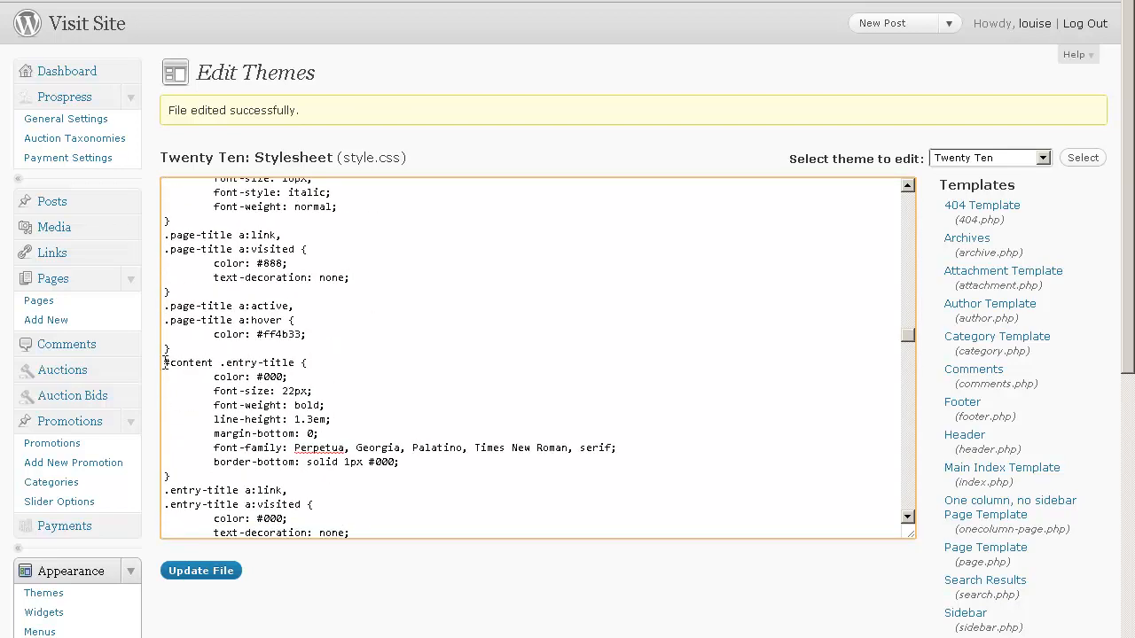
double_click(202, 362)
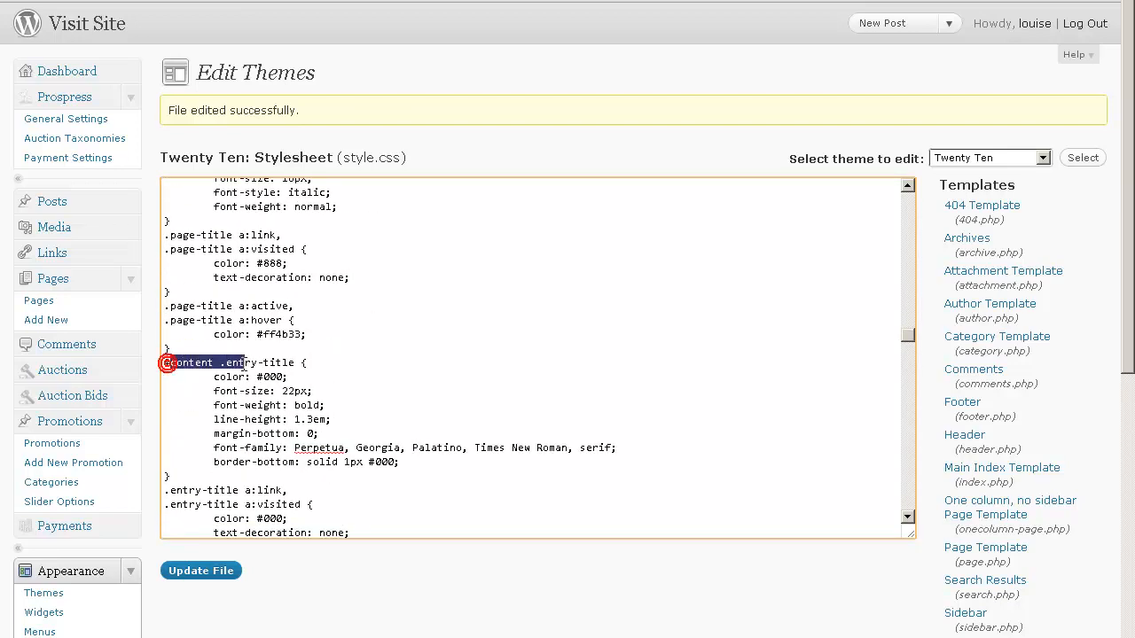